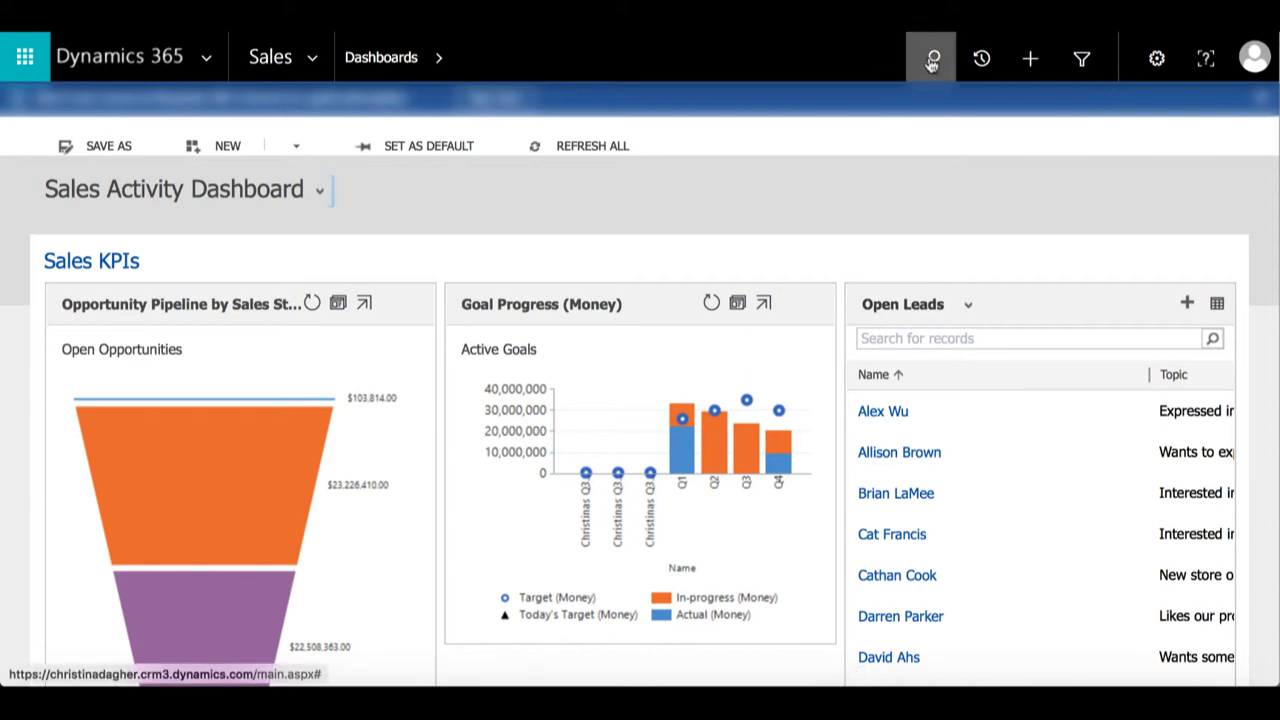
Step: Leave the sales dashboard by bringing up the site map of app areas
{"action": "left_click", "coordinate": [930, 56]}
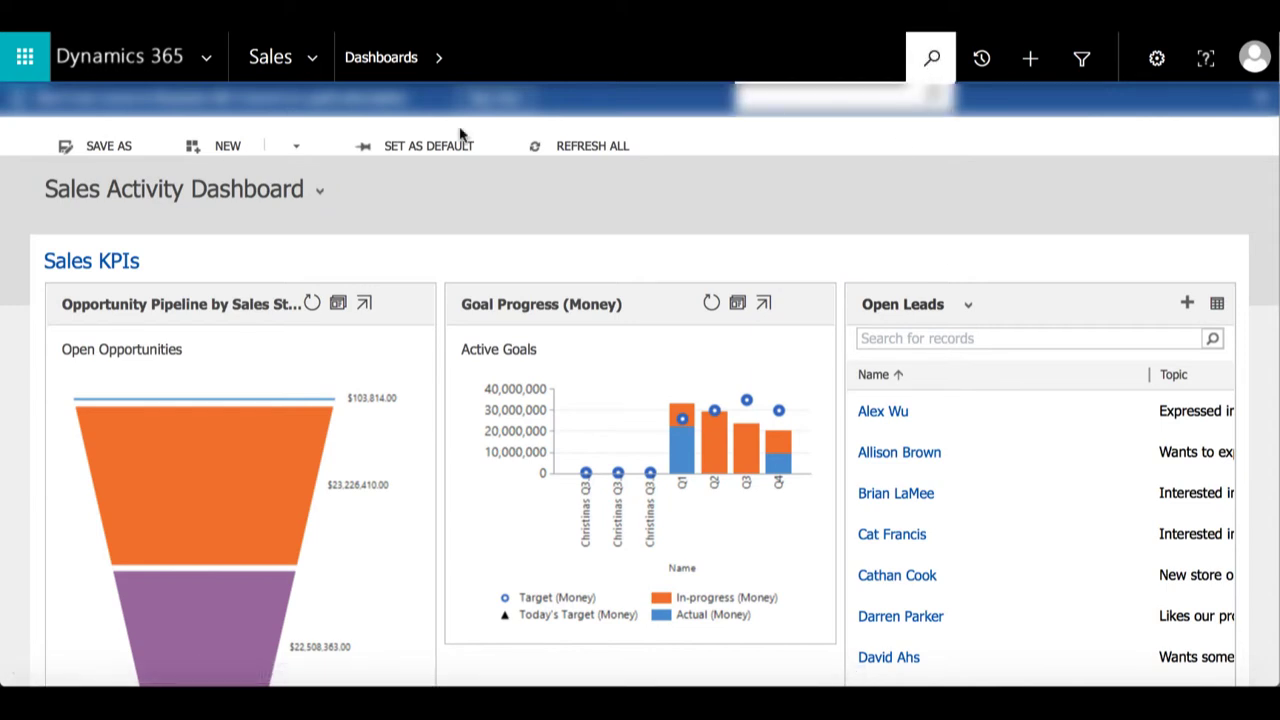
{"action": "left_click", "coordinate": [932, 56]}
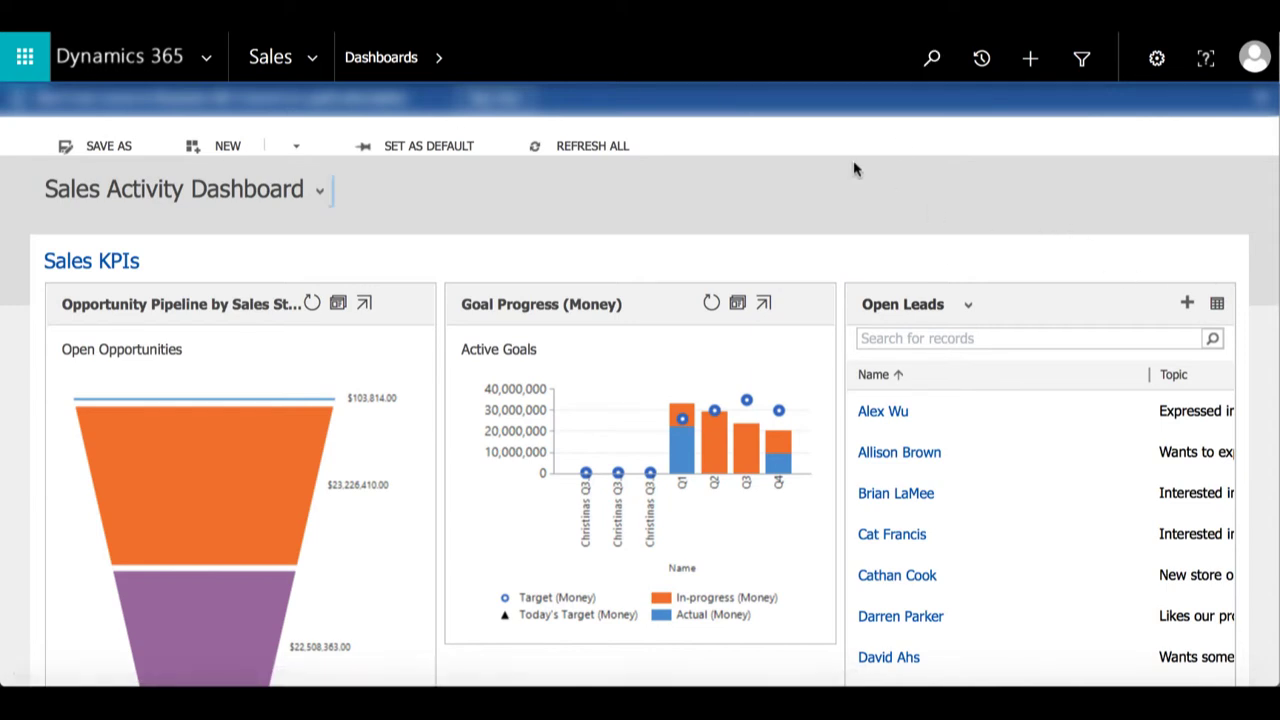
{"action": "left_click", "coordinate": [930, 56]}
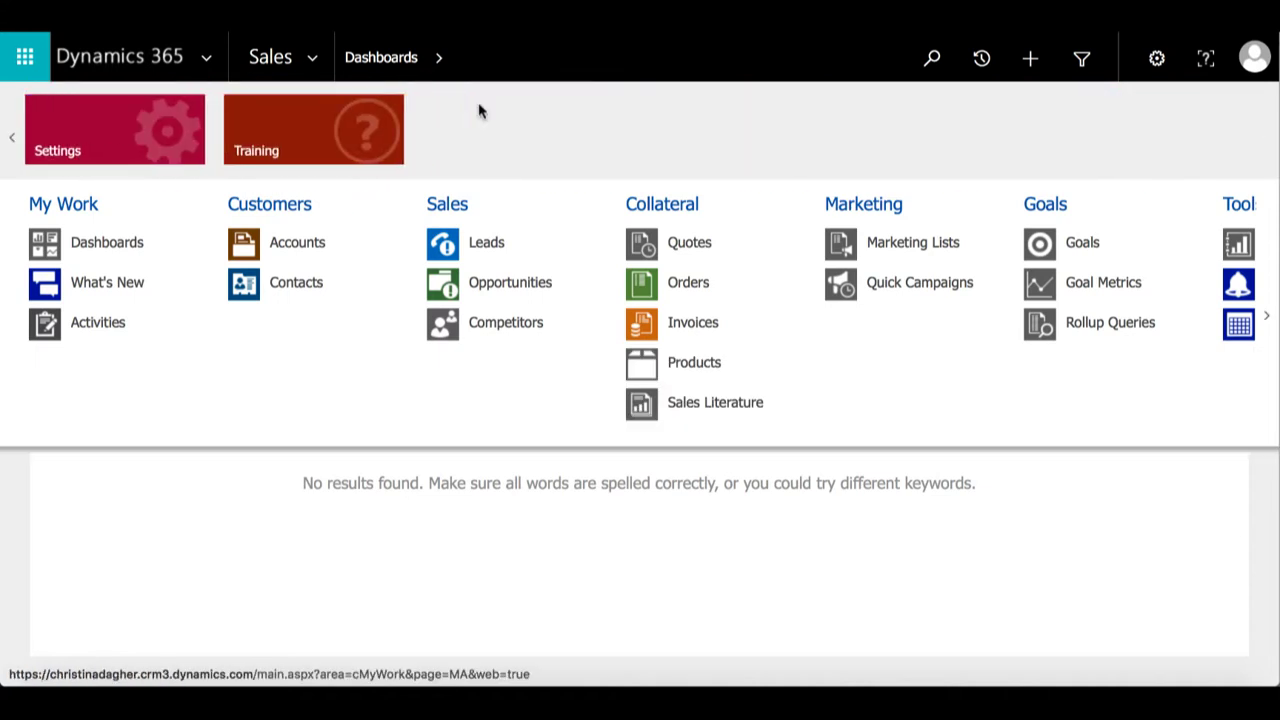
Step: Navigate to Settings and the Administration page under System
{"action": "left_click", "coordinate": [114, 130]}
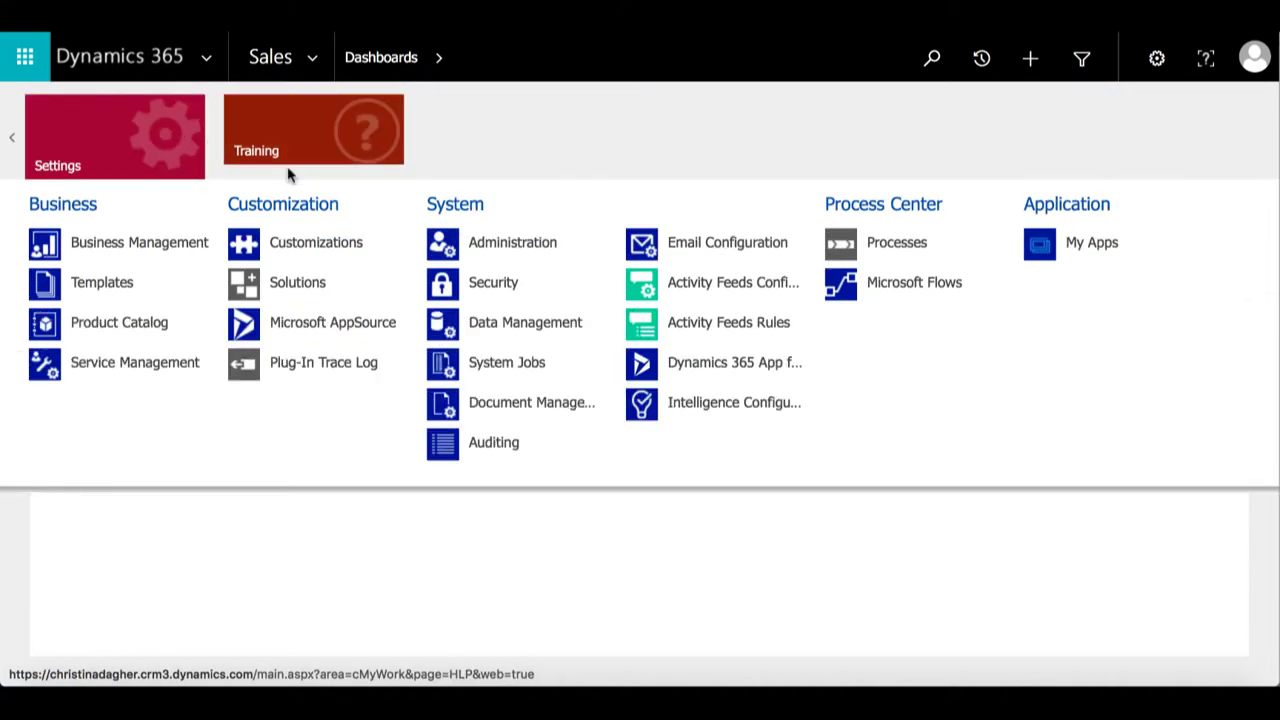
{"action": "left_click", "coordinate": [512, 242]}
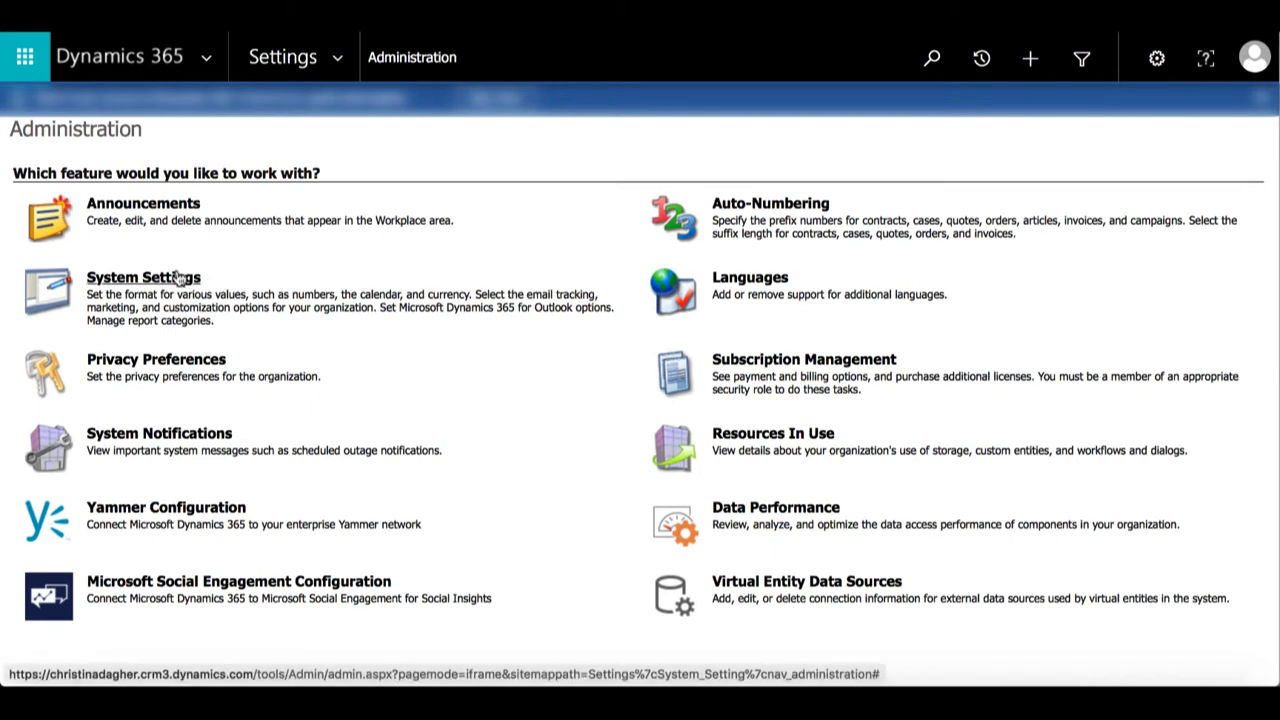
Step: In System Settings, reach Set up Search and bring up Select Entities for Categorized Search
{"action": "left_click", "coordinate": [144, 276]}
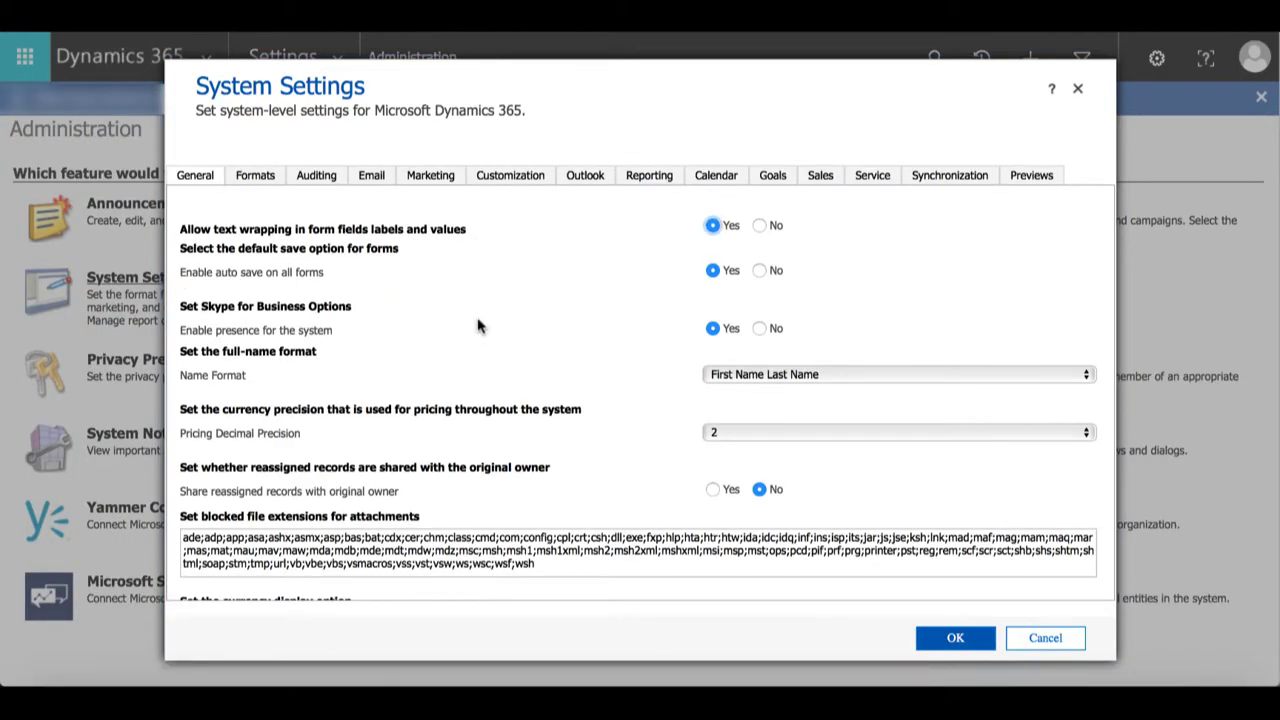
{"action": "scroll", "scroll_direction": "down", "scroll_amount": 3}
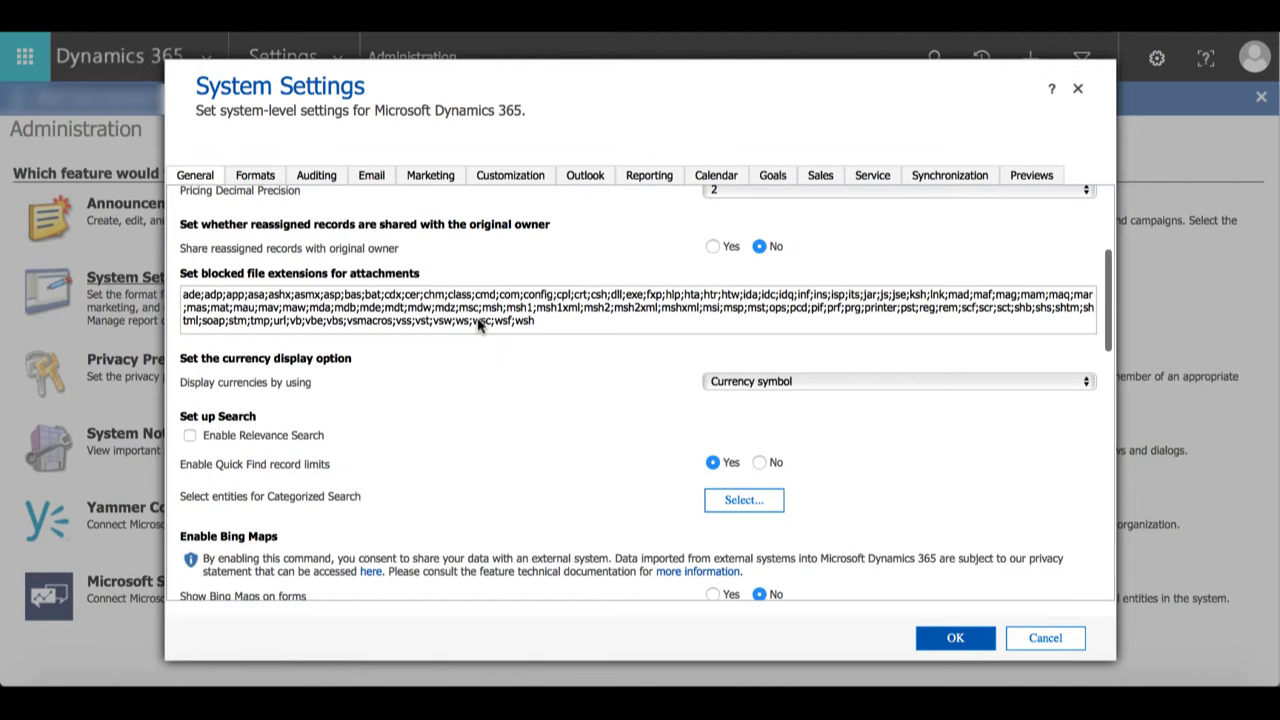
{"action": "scroll", "scroll_direction": "down", "scroll_amount": 3}
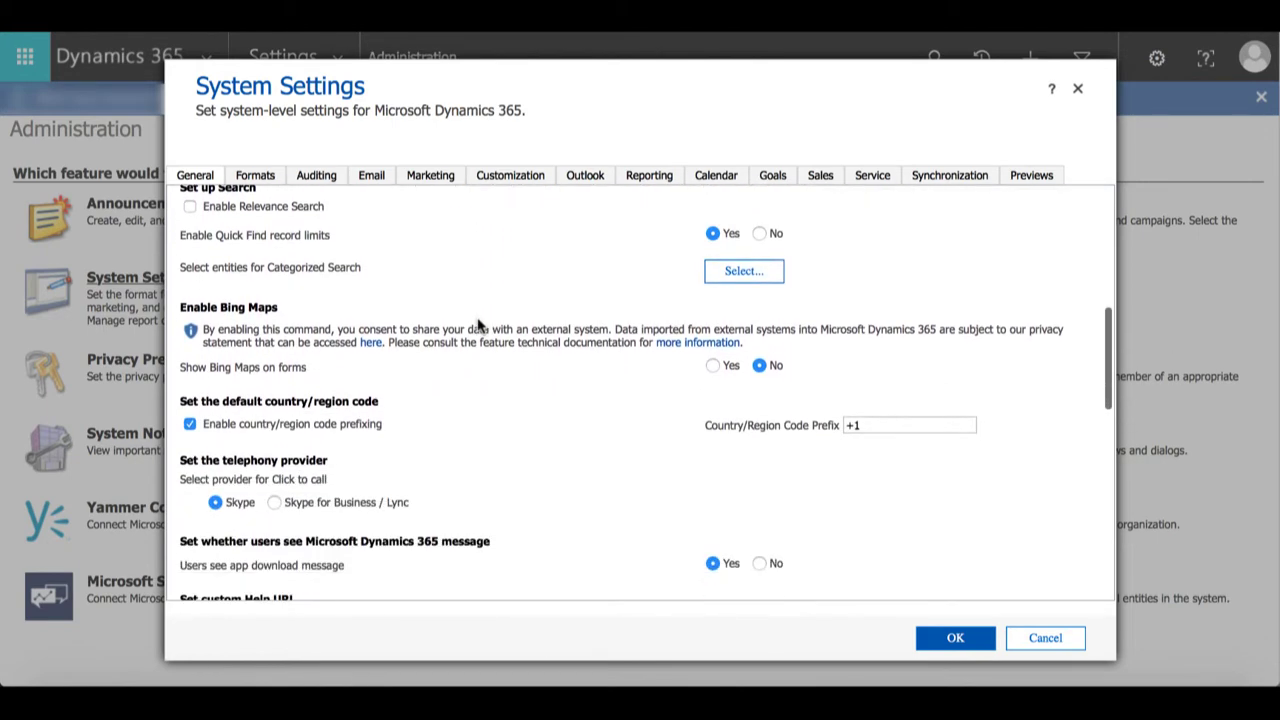
{"action": "scroll", "scroll_direction": "up", "scroll_amount": 3}
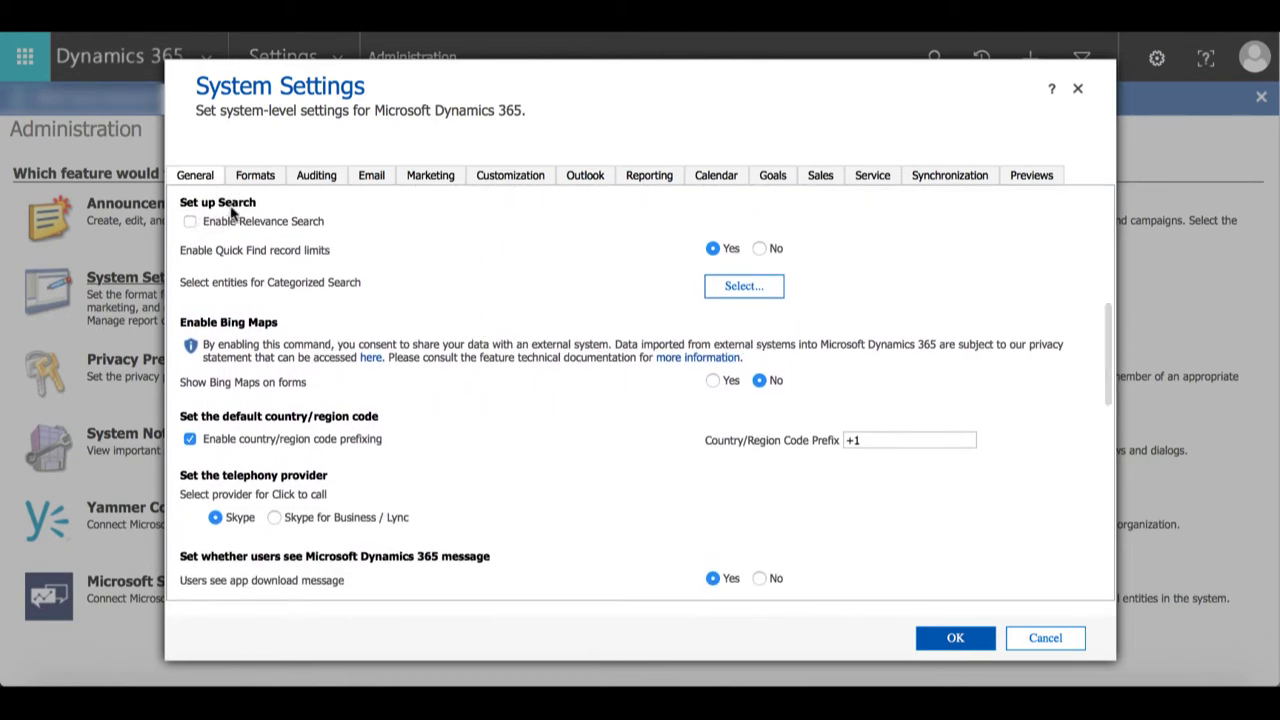
{"action": "mouse_move", "coordinate": [268, 268]}
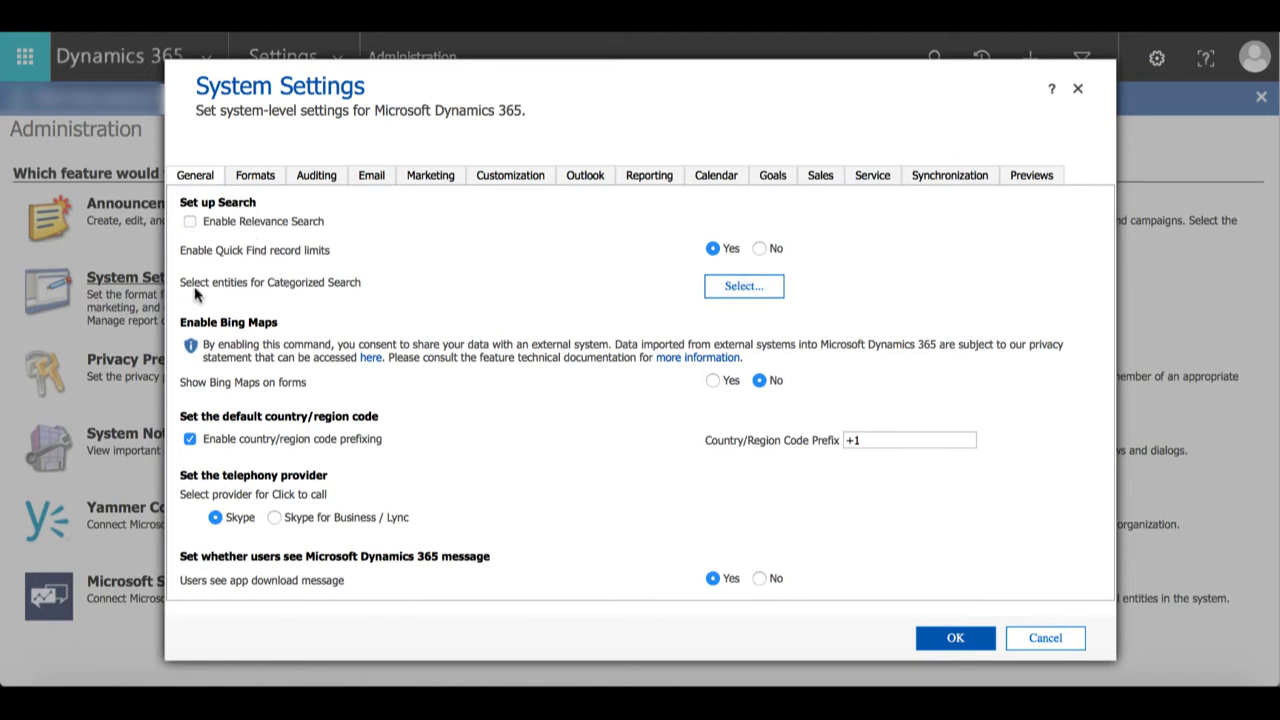
{"action": "mouse_move", "coordinate": [444, 290]}
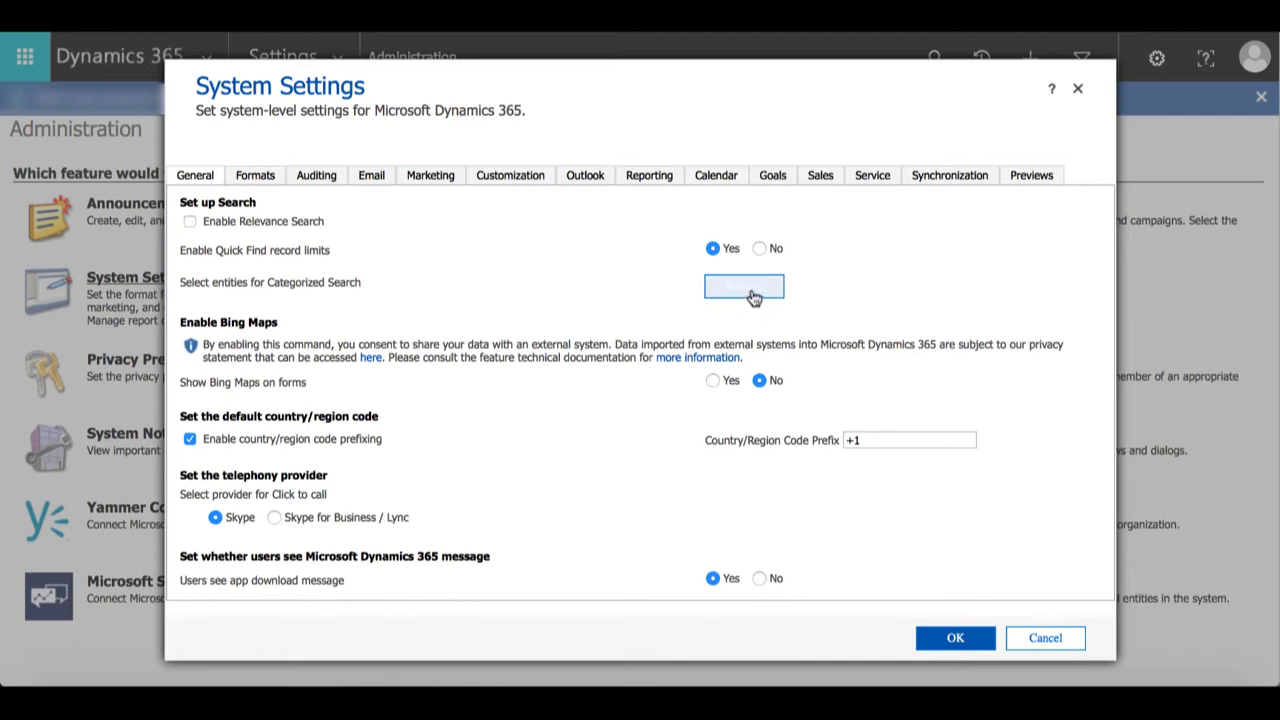
{"action": "left_click", "coordinate": [744, 288]}
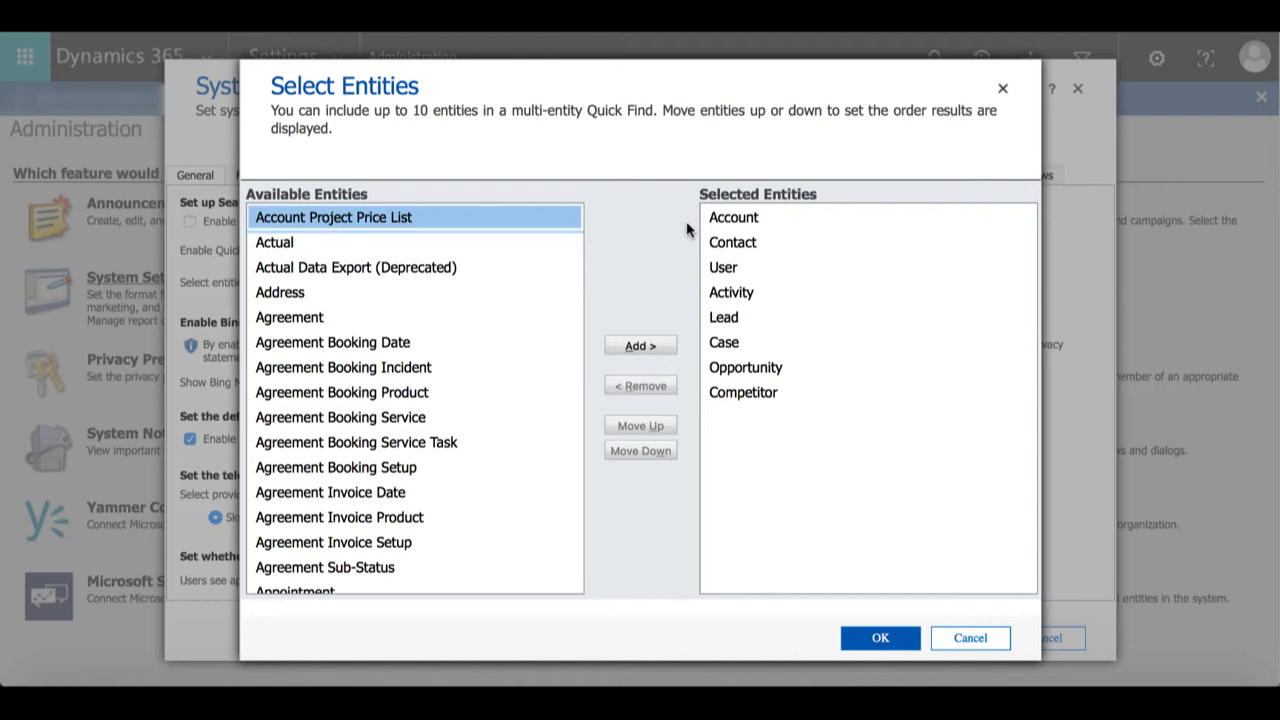
Step: Remove Competitor from the selected search entities and scroll Available Entities toward Goal
{"action": "left_click", "coordinate": [744, 368]}
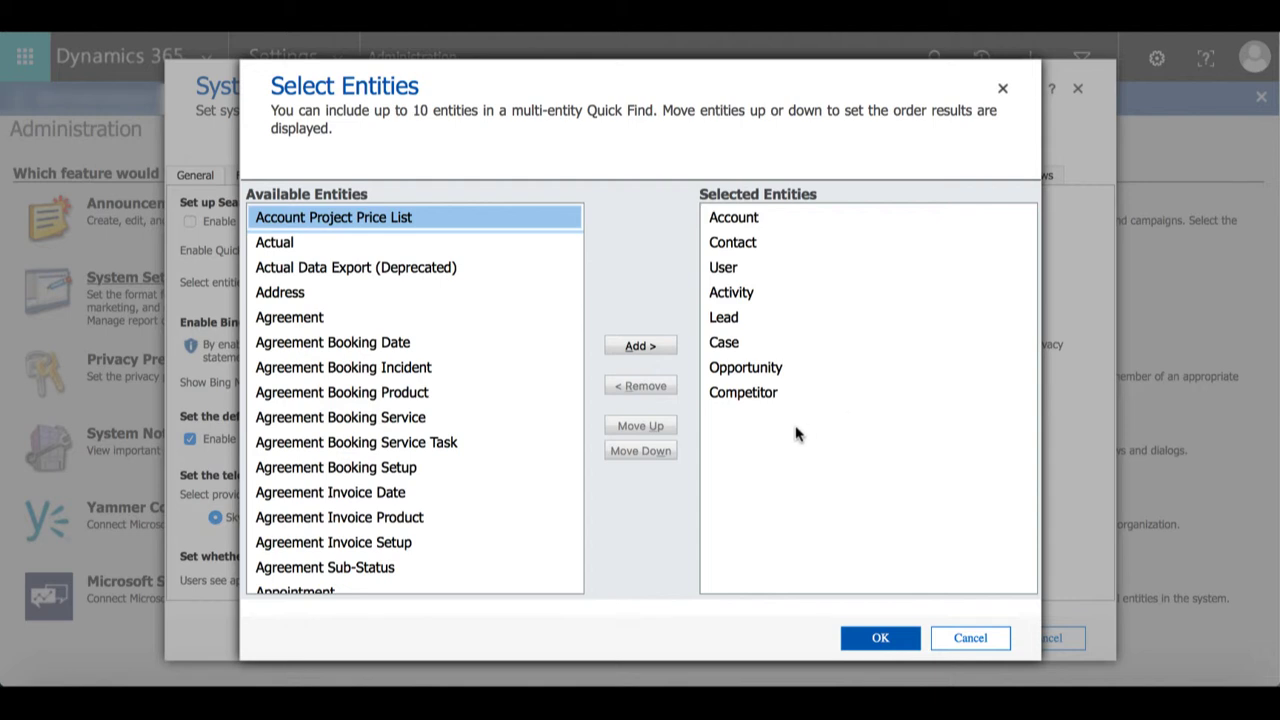
{"action": "left_click", "coordinate": [744, 392]}
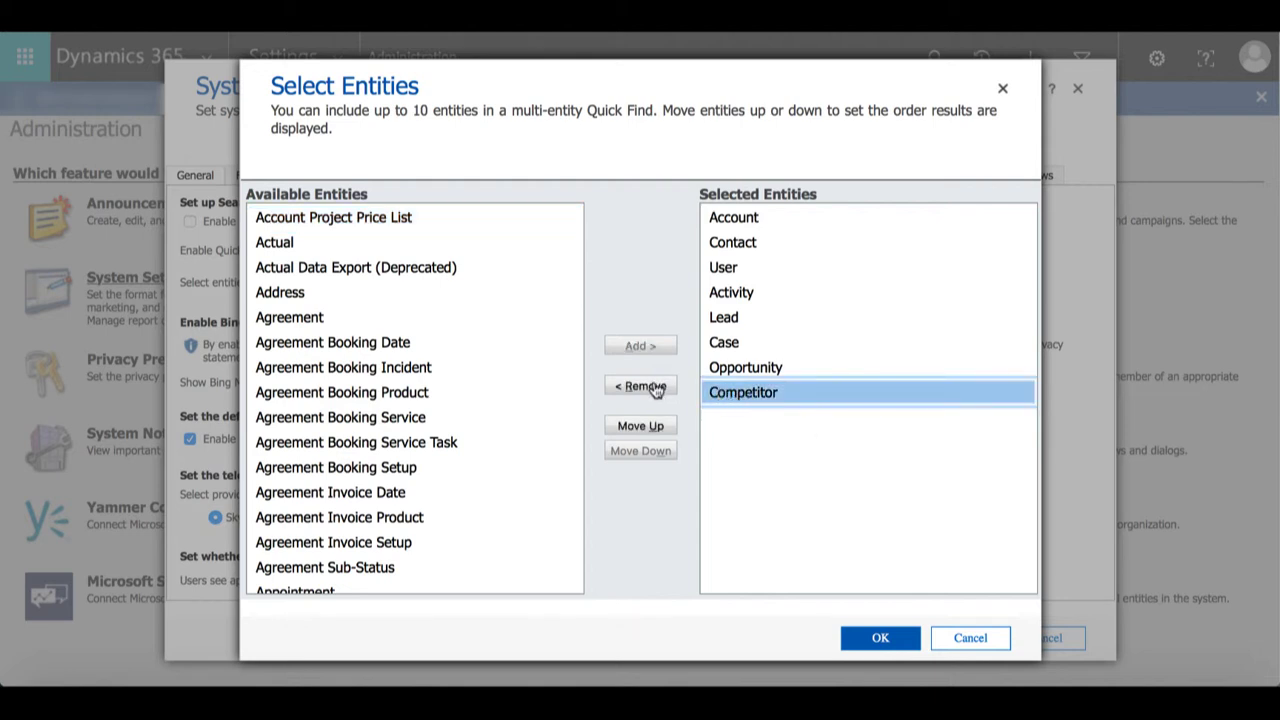
{"action": "left_click", "coordinate": [640, 386]}
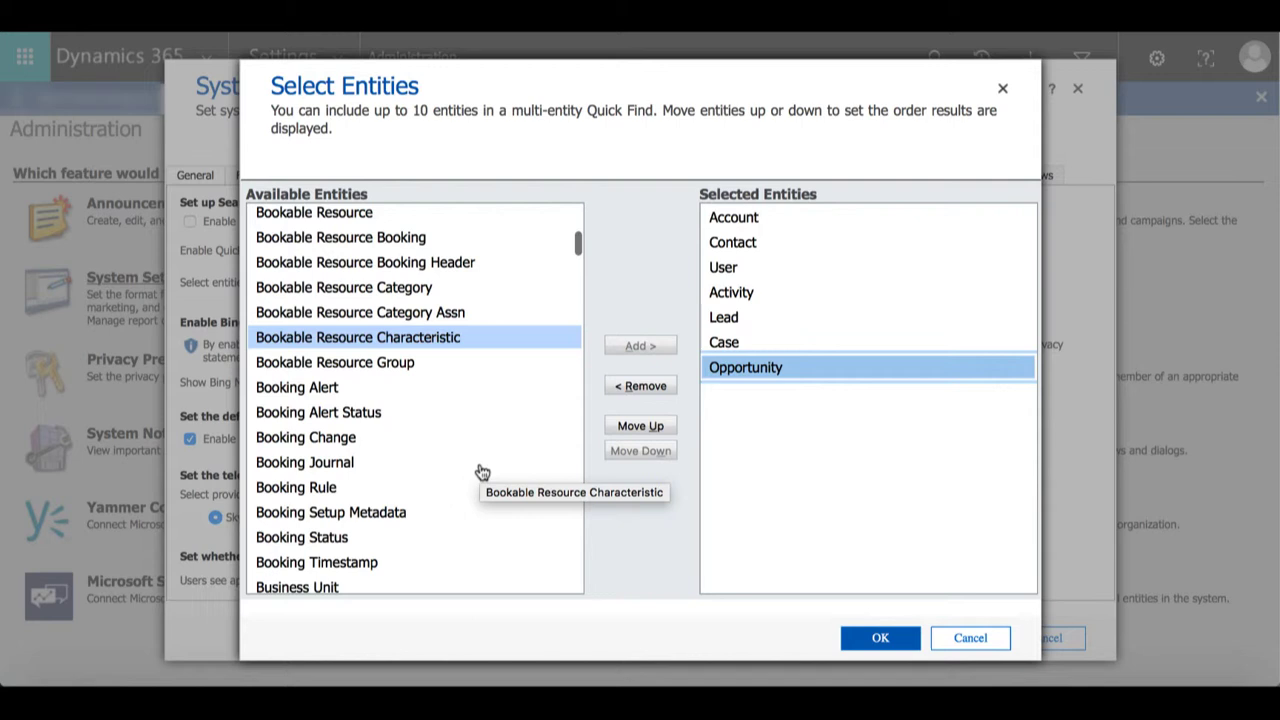
{"action": "scroll", "scroll_direction": "down", "scroll_amount": 3}
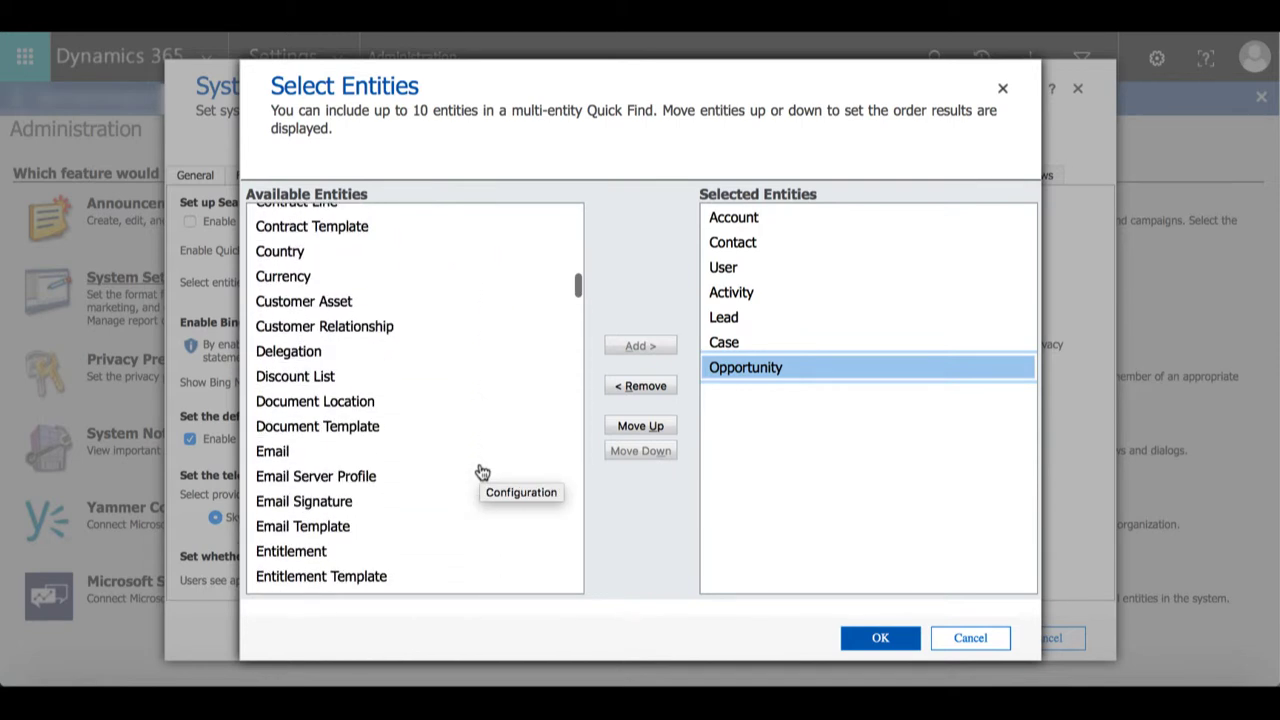
{"action": "scroll", "scroll_direction": "down", "scroll_amount": 3}
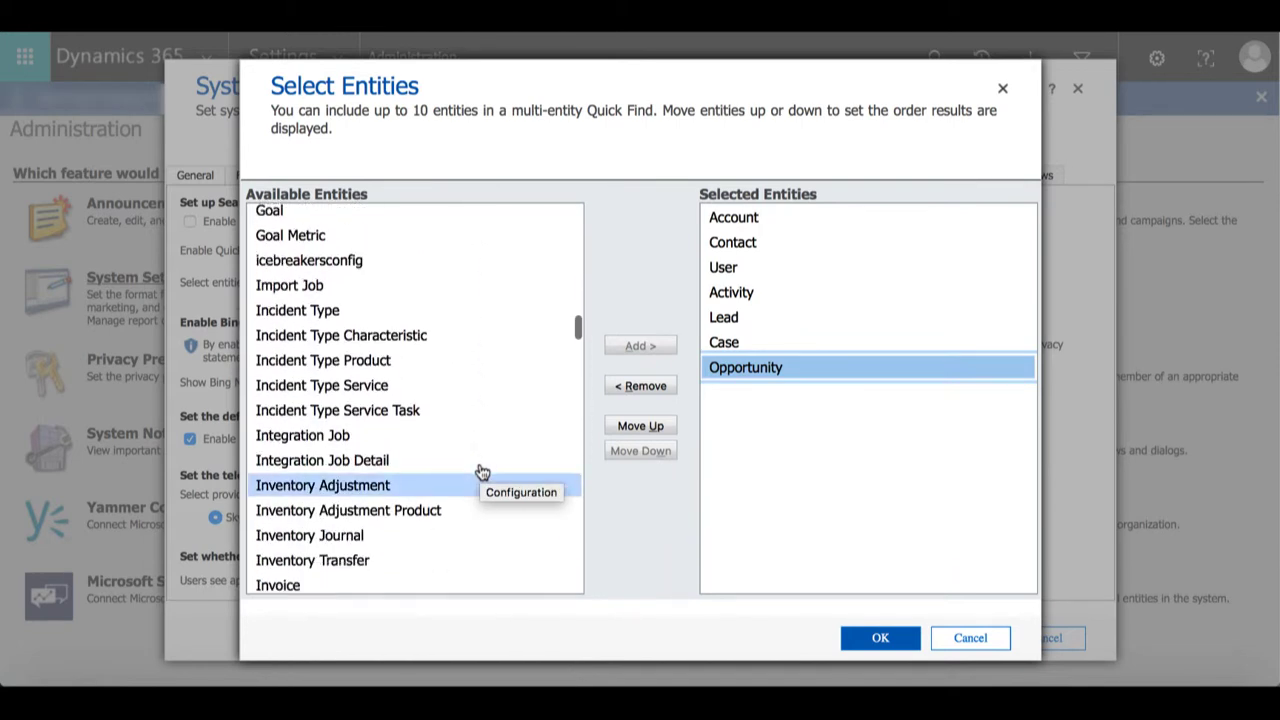
{"action": "scroll", "scroll_direction": "up", "scroll_amount": 3}
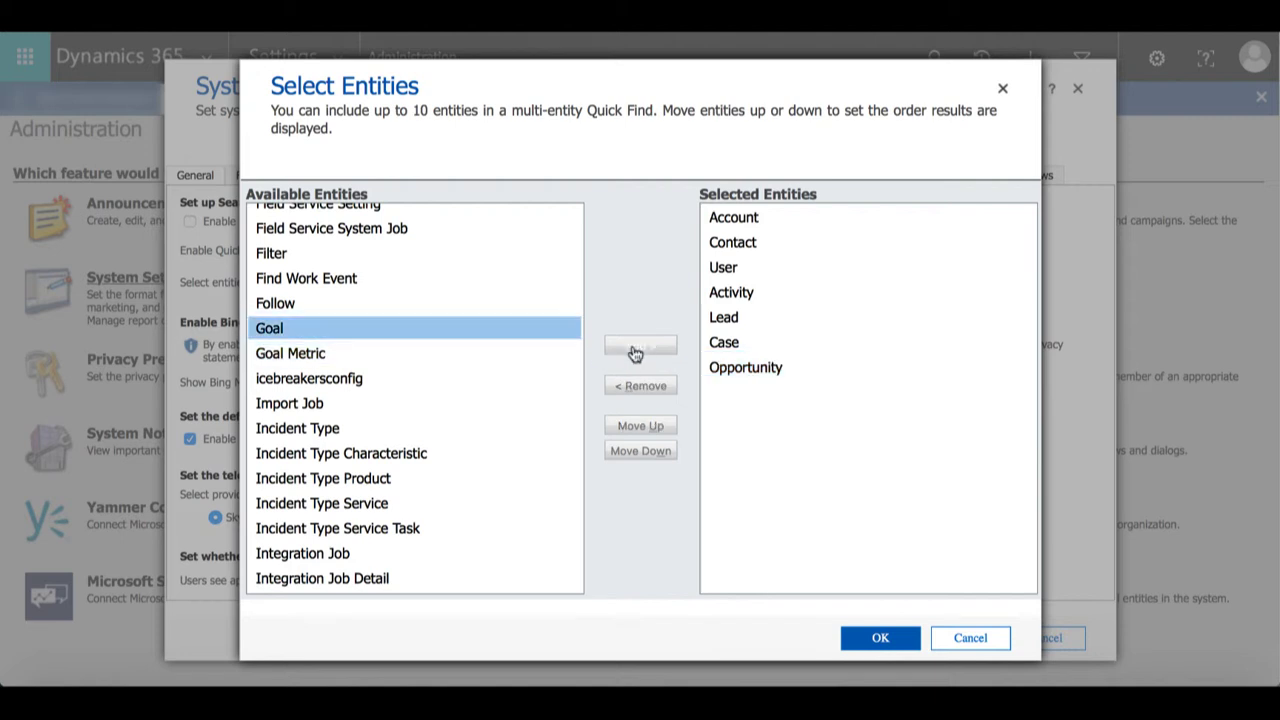
Step: Add Goal to the search entities and remove Case
{"action": "left_click", "coordinate": [640, 344]}
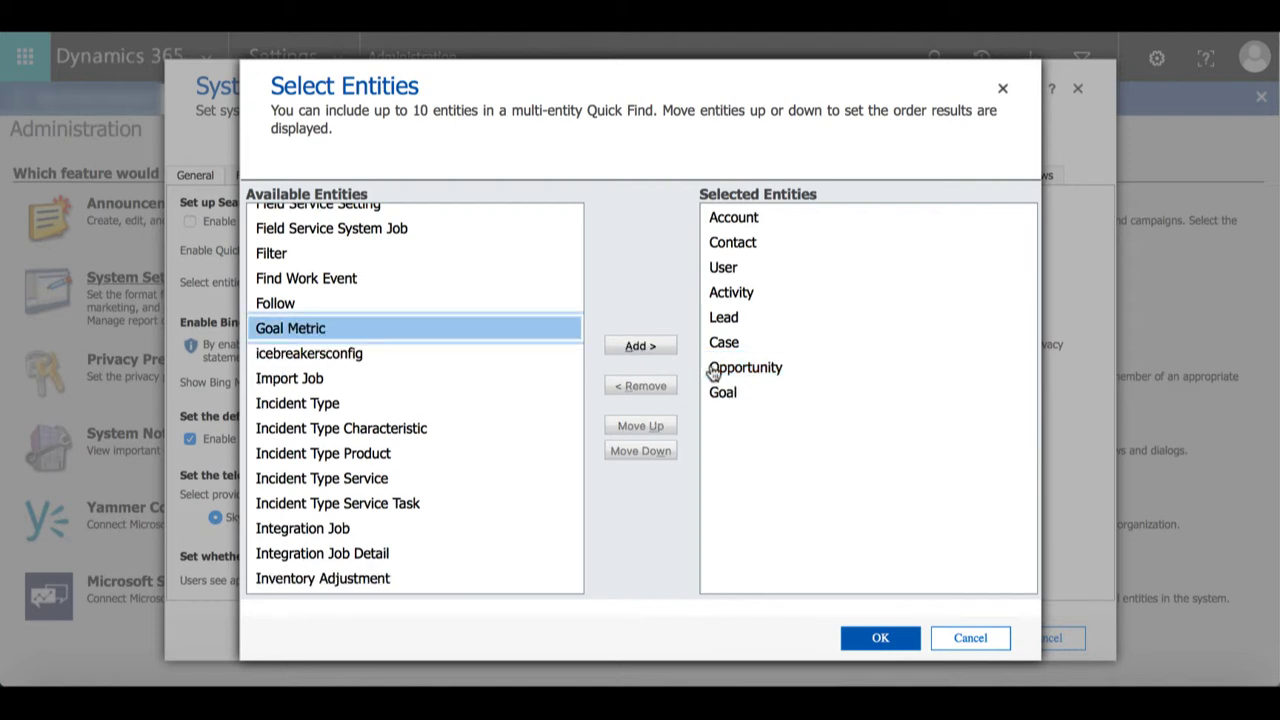
{"action": "left_click", "coordinate": [724, 342]}
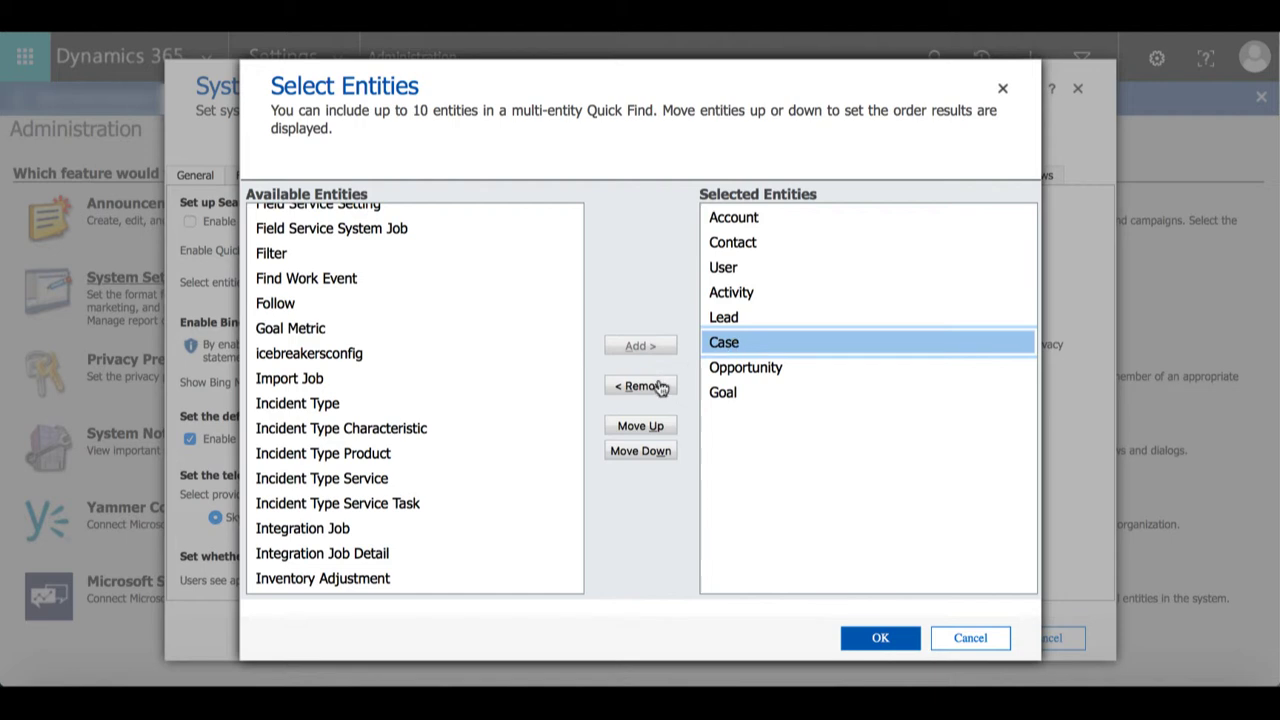
{"action": "left_click", "coordinate": [640, 386]}
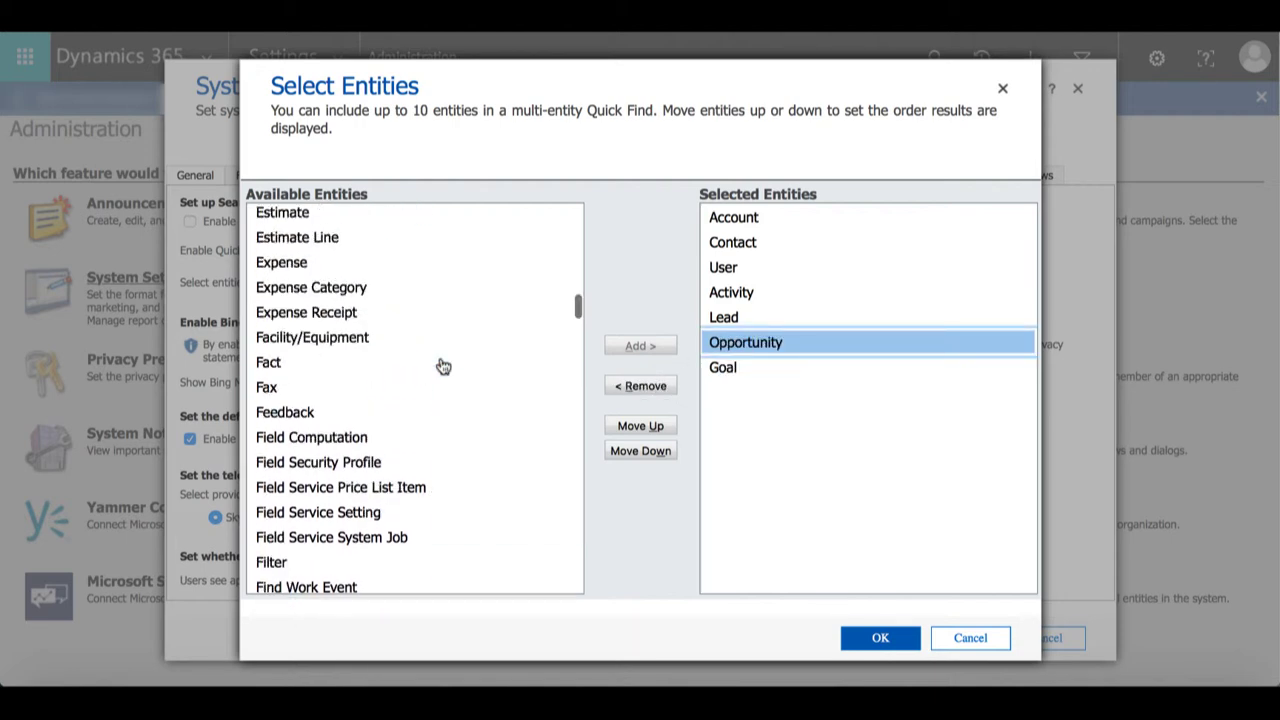
Step: Add Claim to the search entities and confirm the selection with OK
{"action": "scroll", "scroll_direction": "up", "scroll_amount": 3}
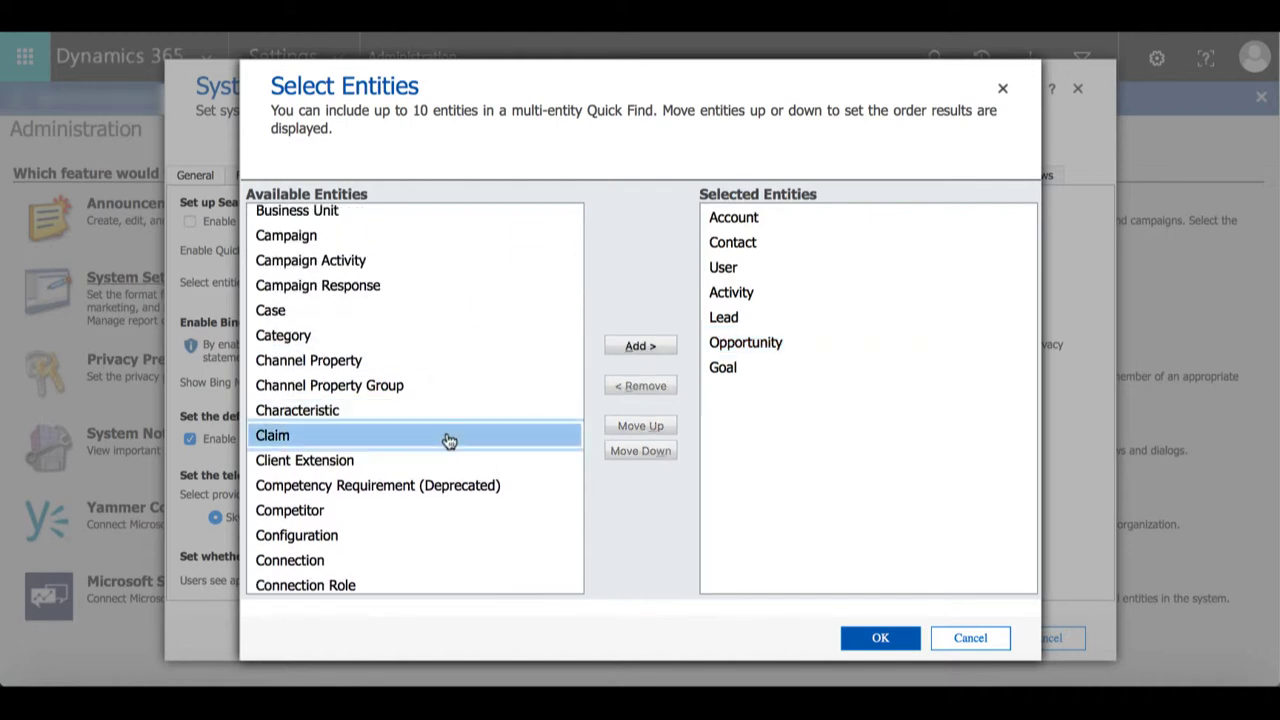
{"action": "left_click", "coordinate": [640, 344]}
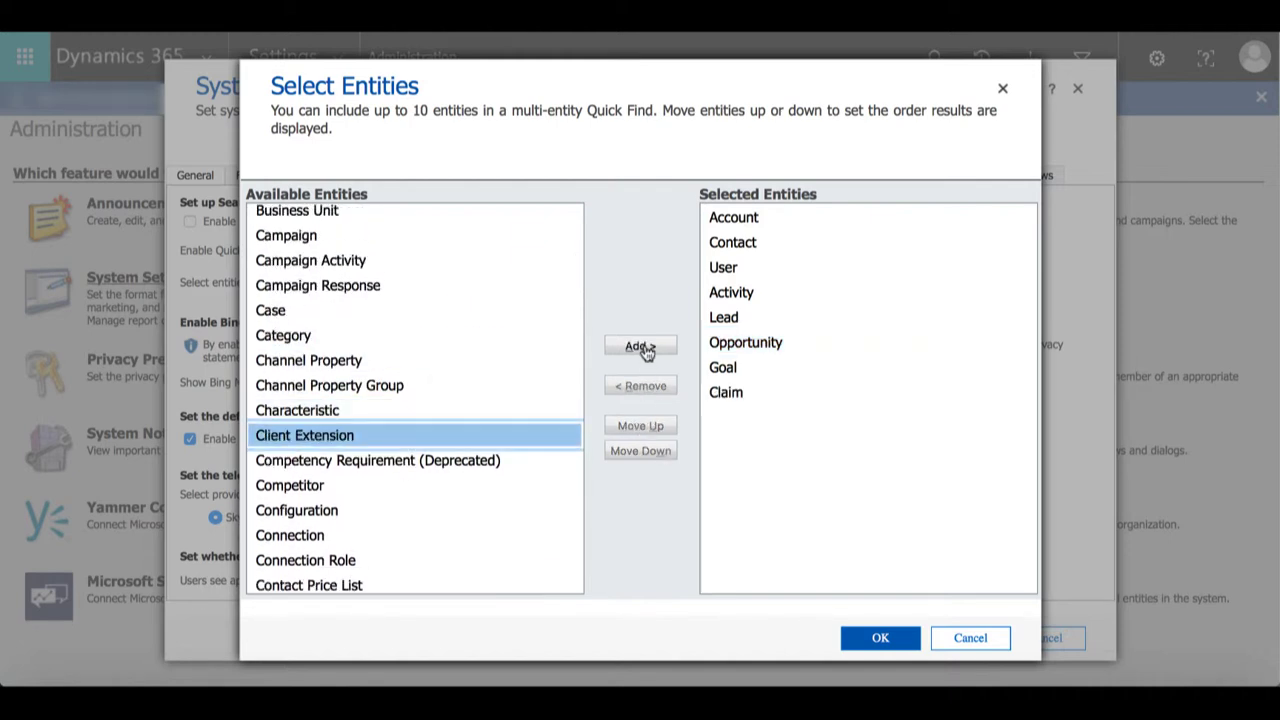
{"action": "mouse_move", "coordinate": [644, 344]}
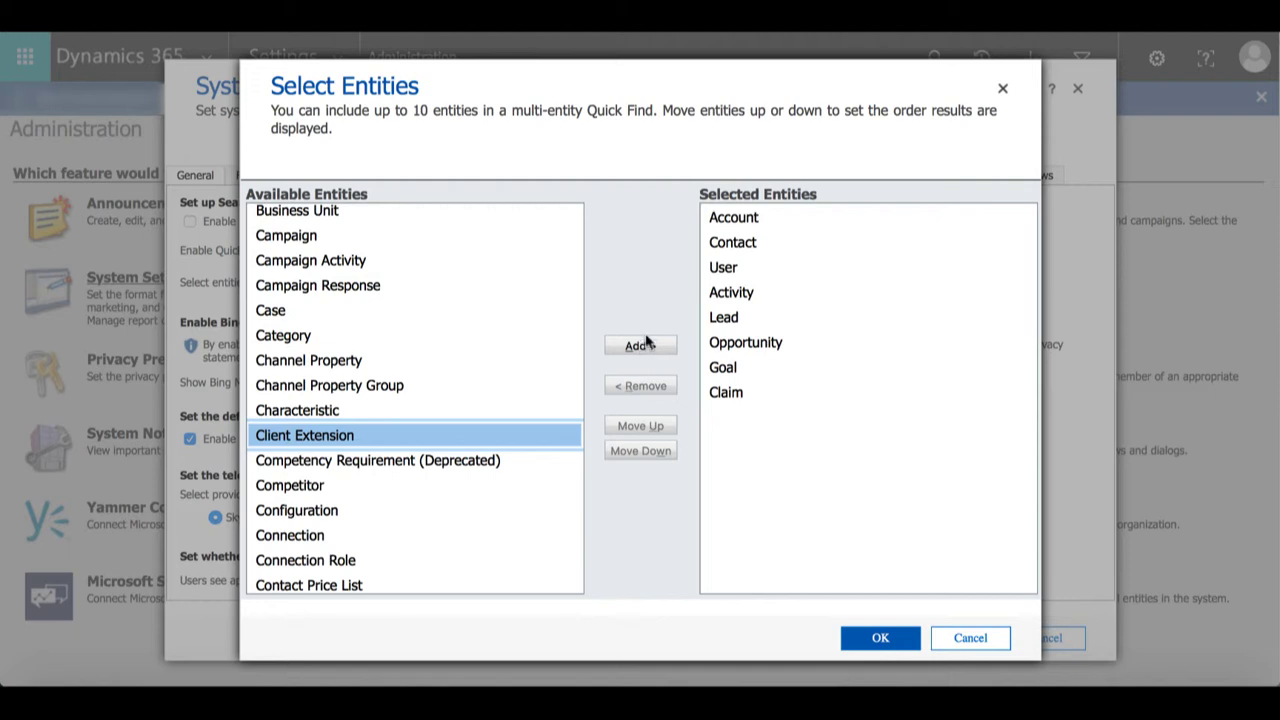
{"action": "left_click", "coordinate": [726, 392]}
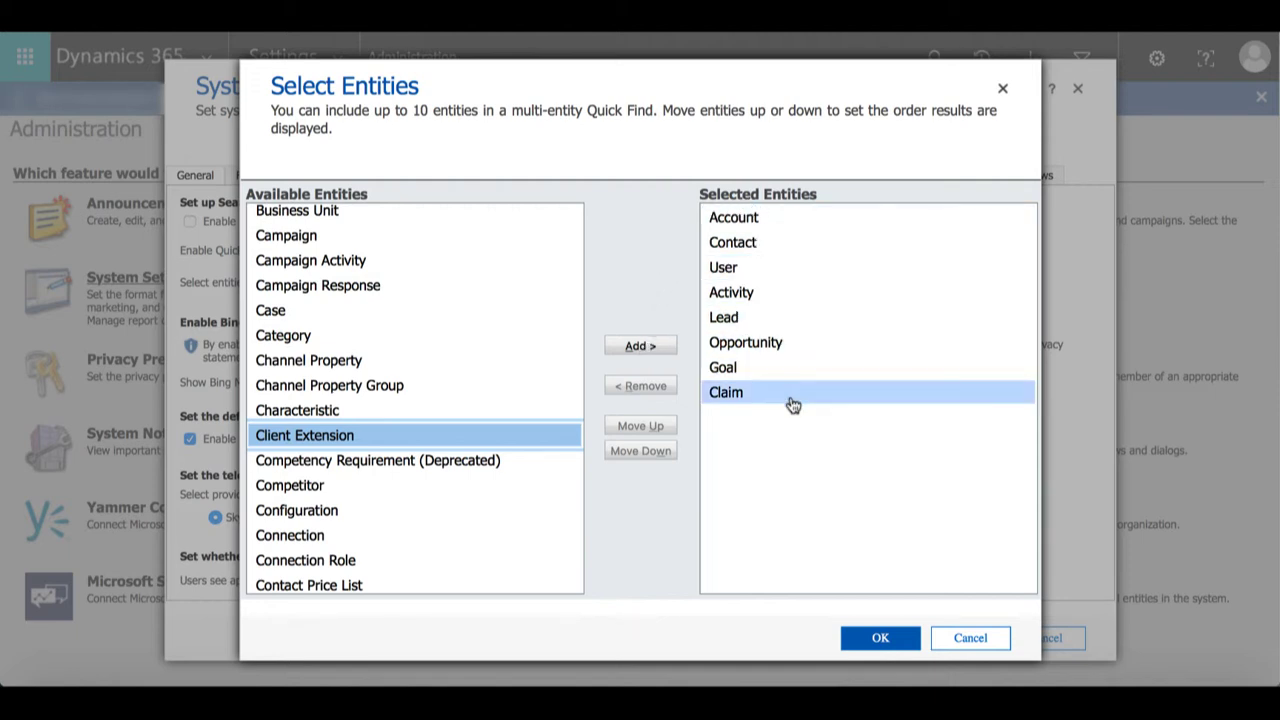
{"action": "mouse_move", "coordinate": [792, 404]}
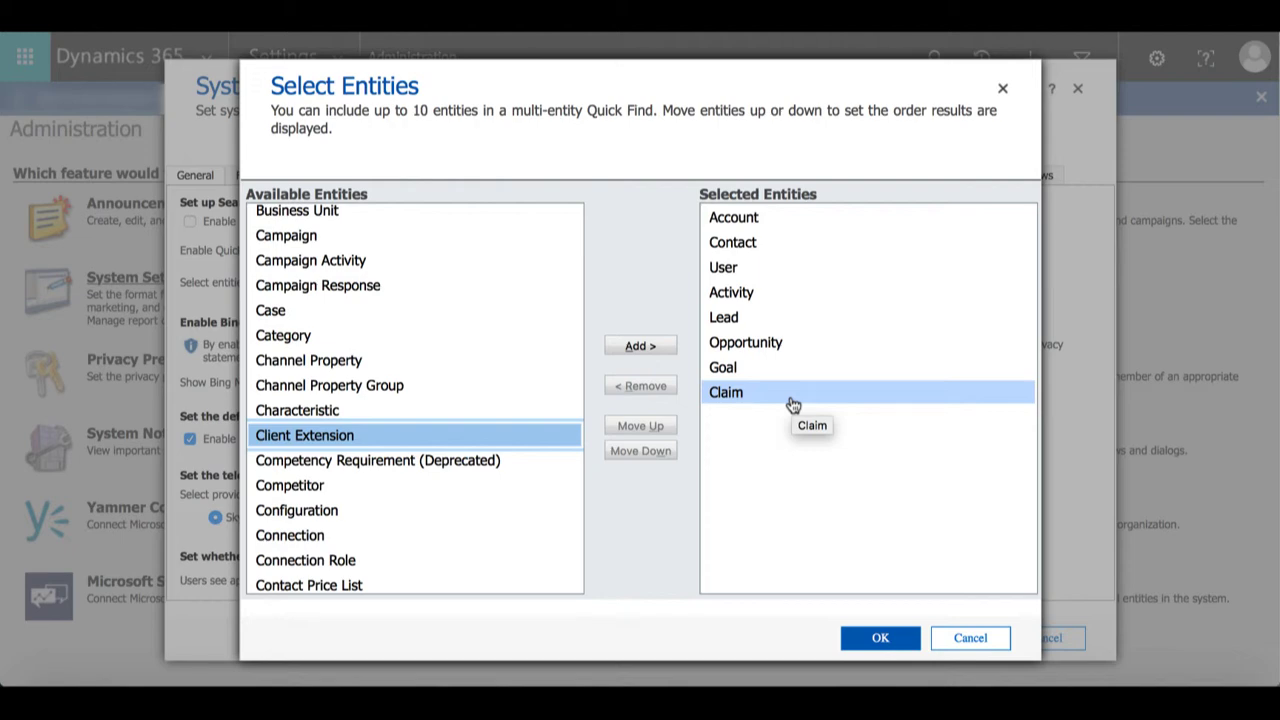
{"action": "left_click", "coordinate": [880, 638]}
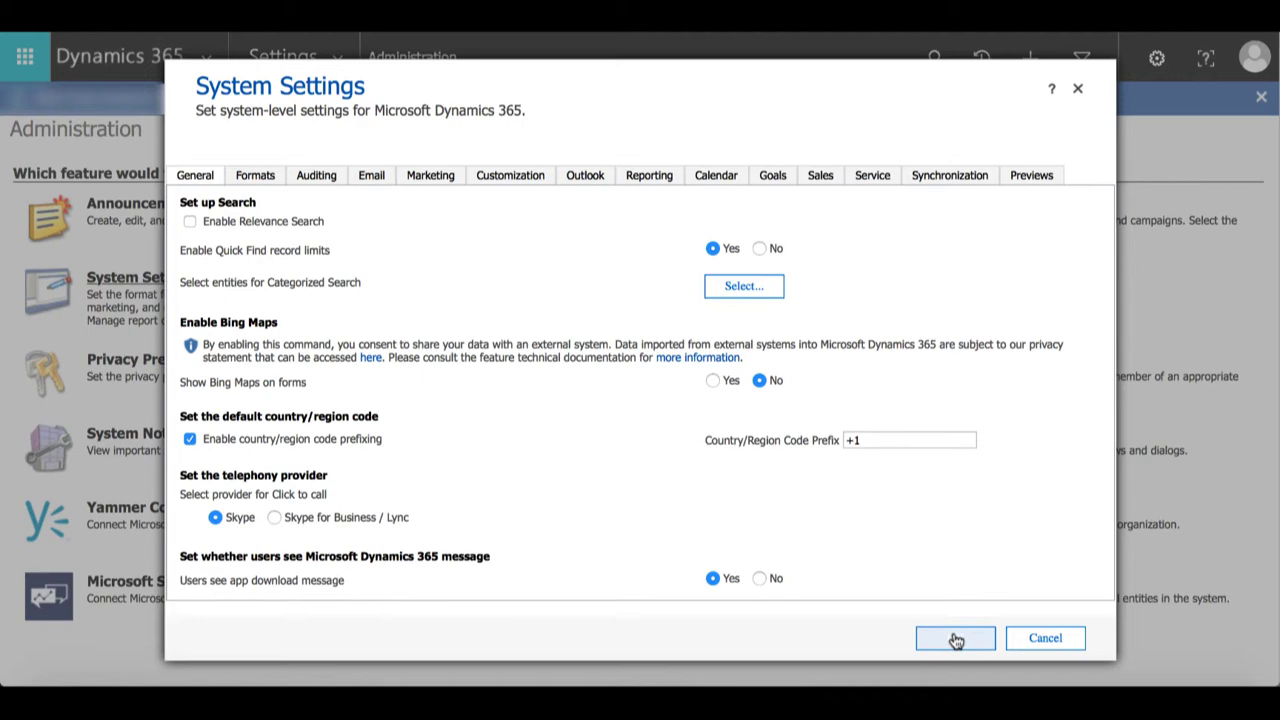
Step: Save System Settings with OK and head to the global record search
{"action": "left_click", "coordinate": [954, 638]}
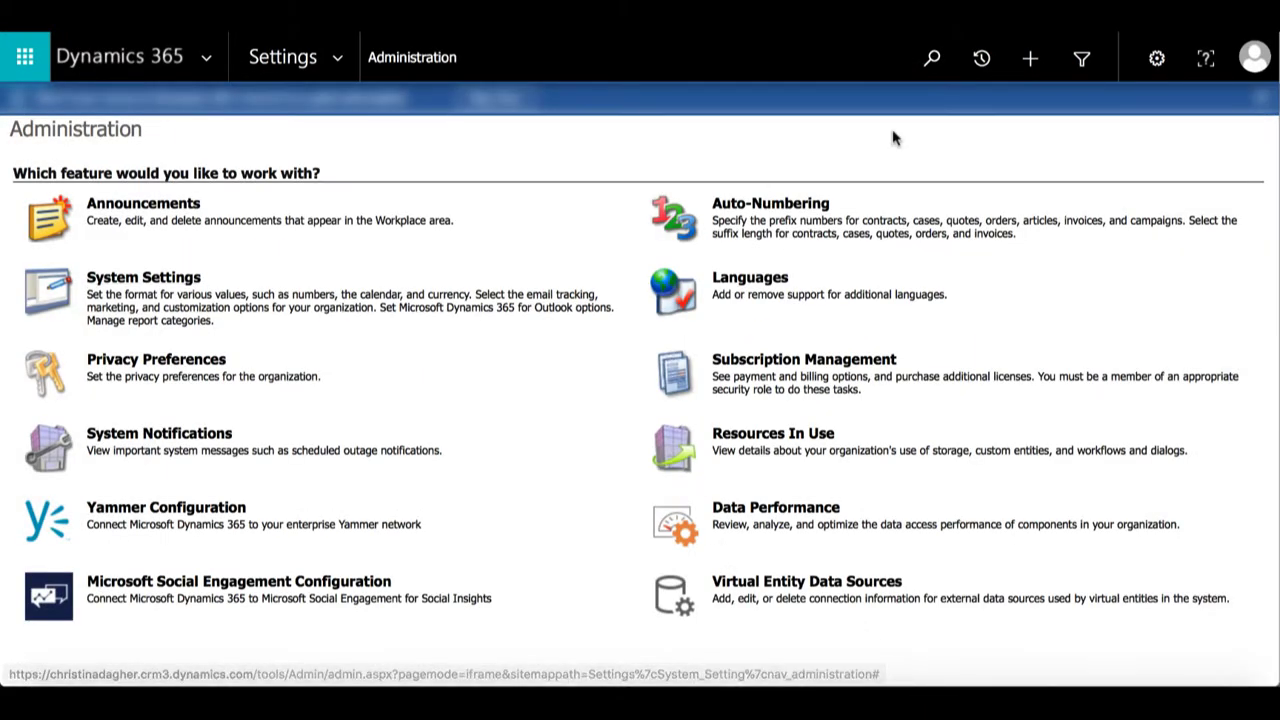
{"action": "left_click", "coordinate": [930, 56]}
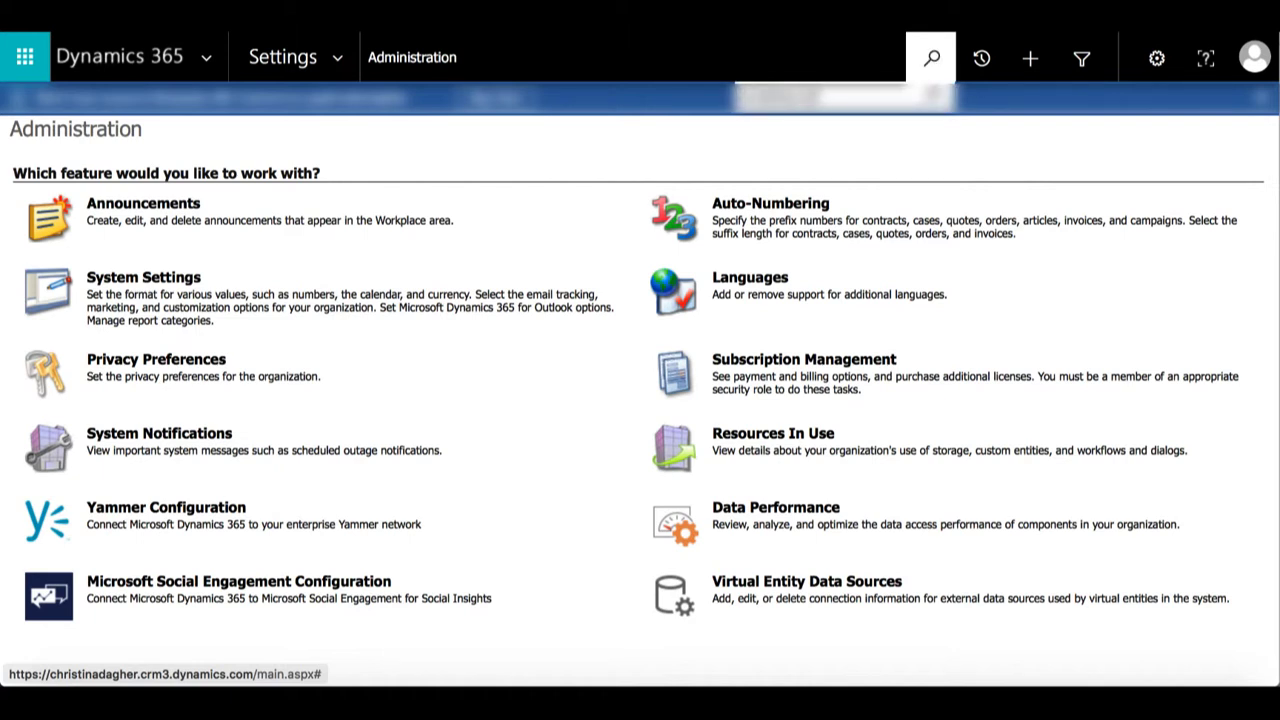
Step: Search for 'christinas Q3' to list the three Christinas Q3 Goal records
{"action": "left_click", "coordinate": [928, 56]}
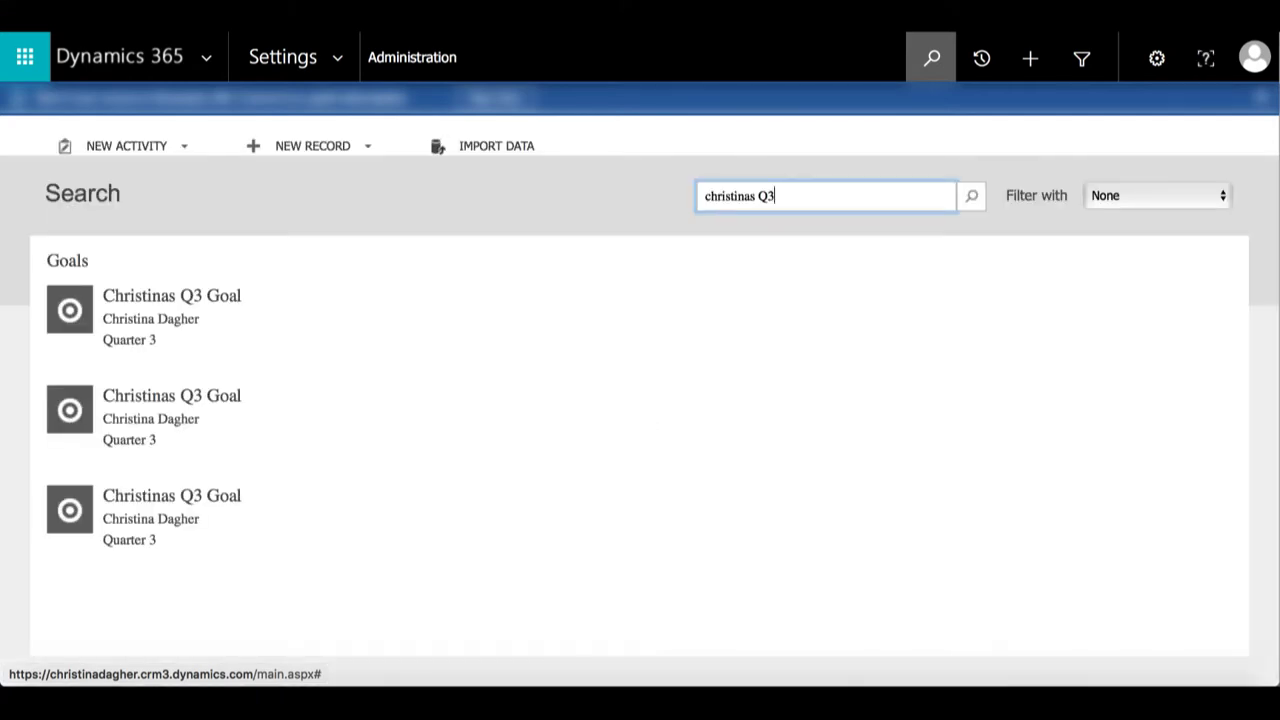
{"action": "mouse_move", "coordinate": [270, 296]}
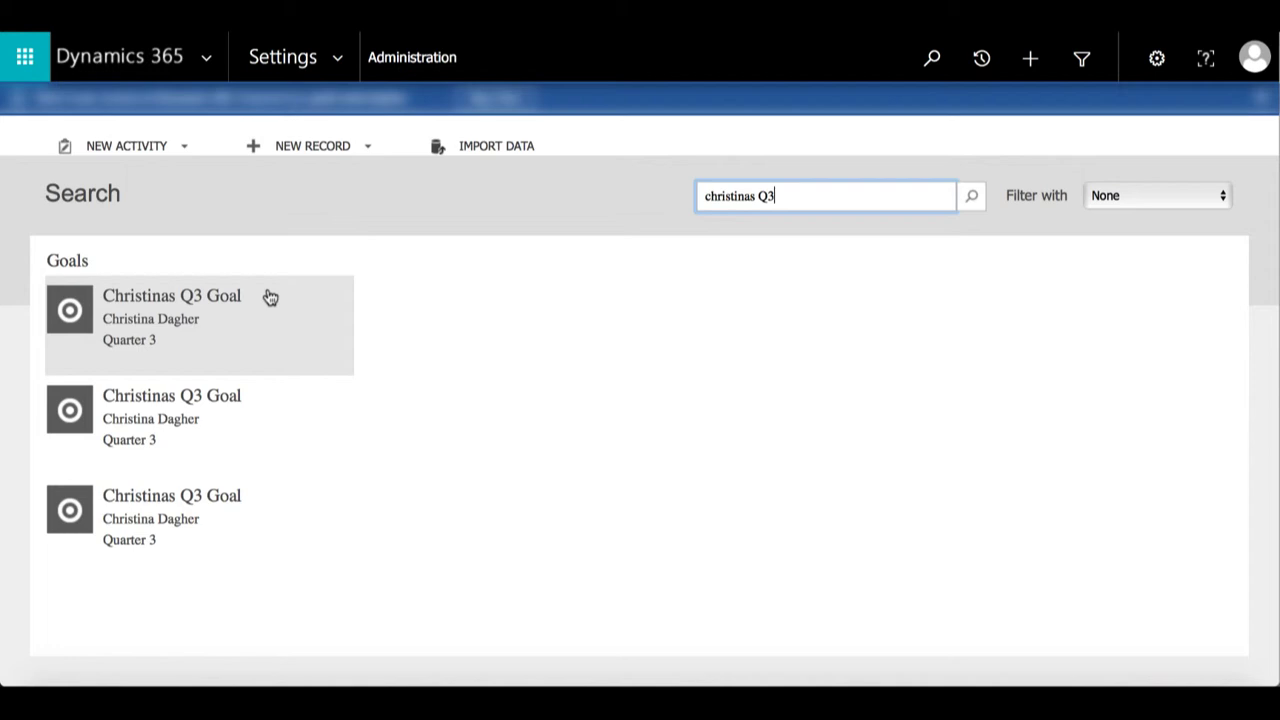